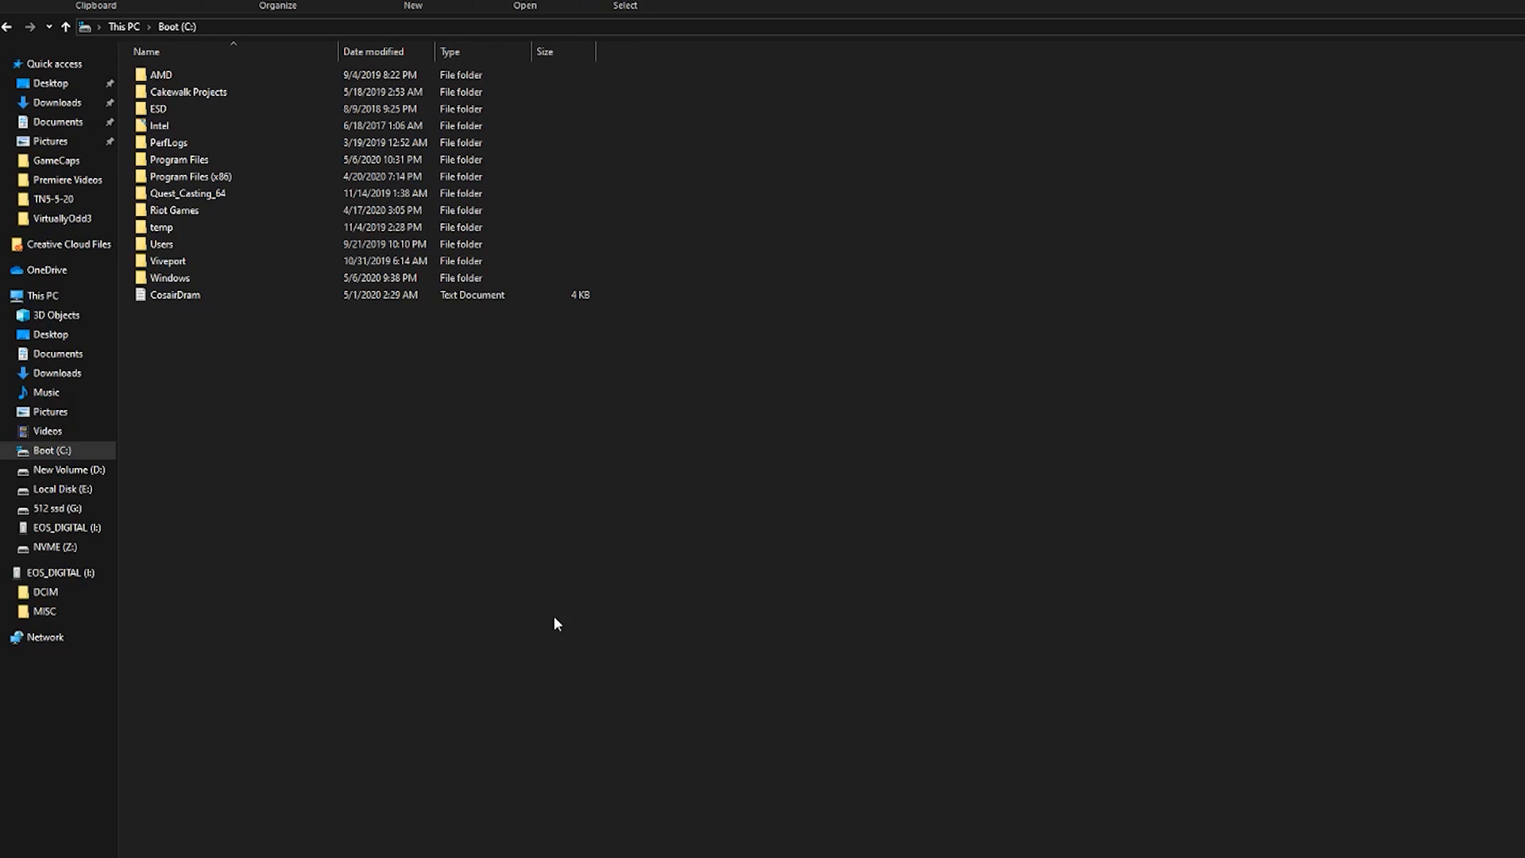
Step: Browse to Program Files (x86)\Steam\steamapps\common\SteamVR\resources\settings and open the default file
left_click(185, 177)
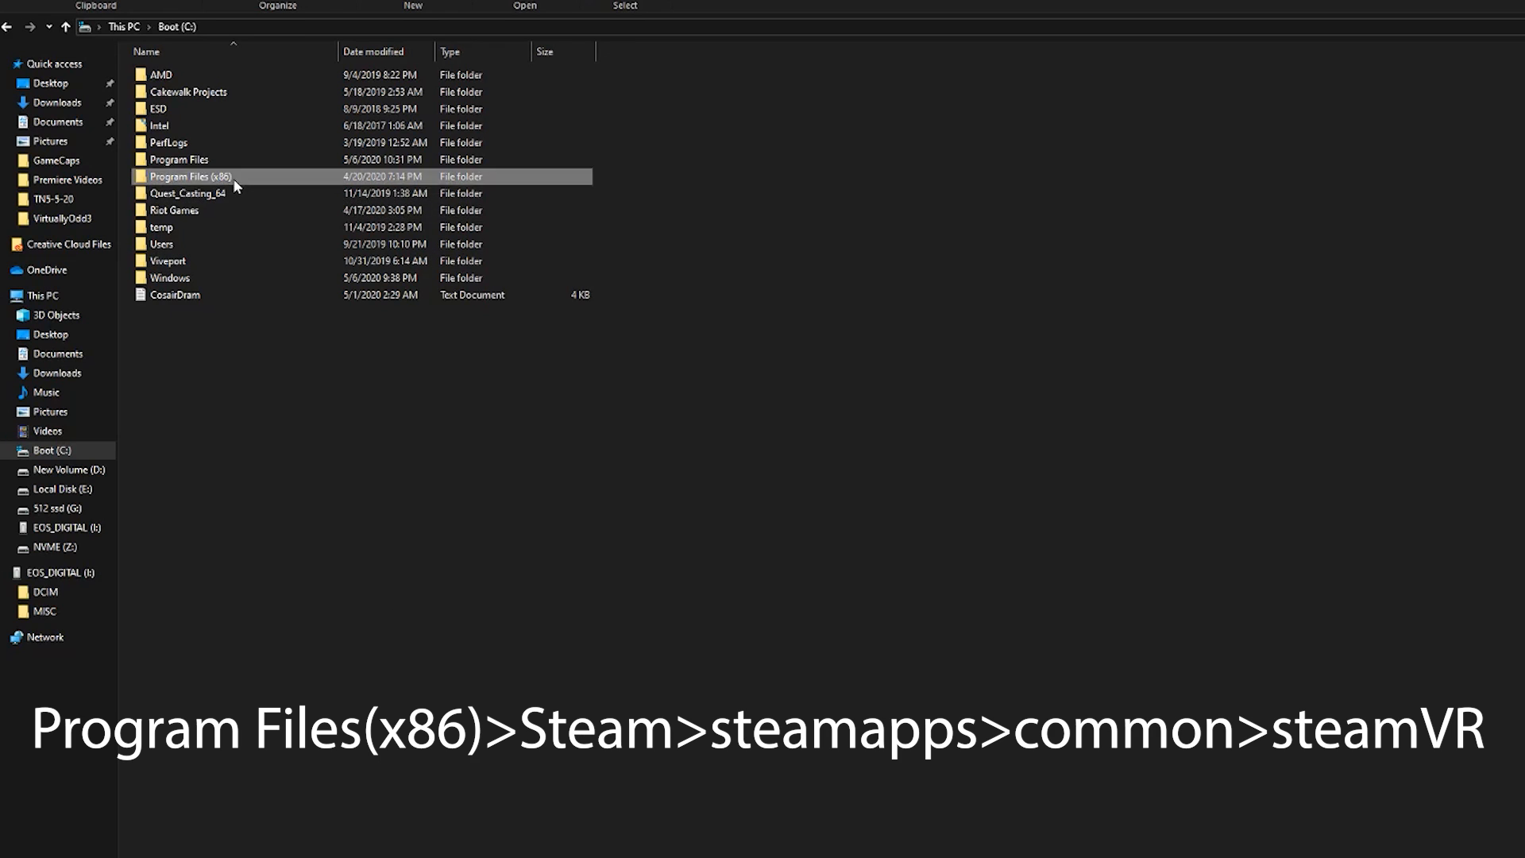
double_click(191, 177)
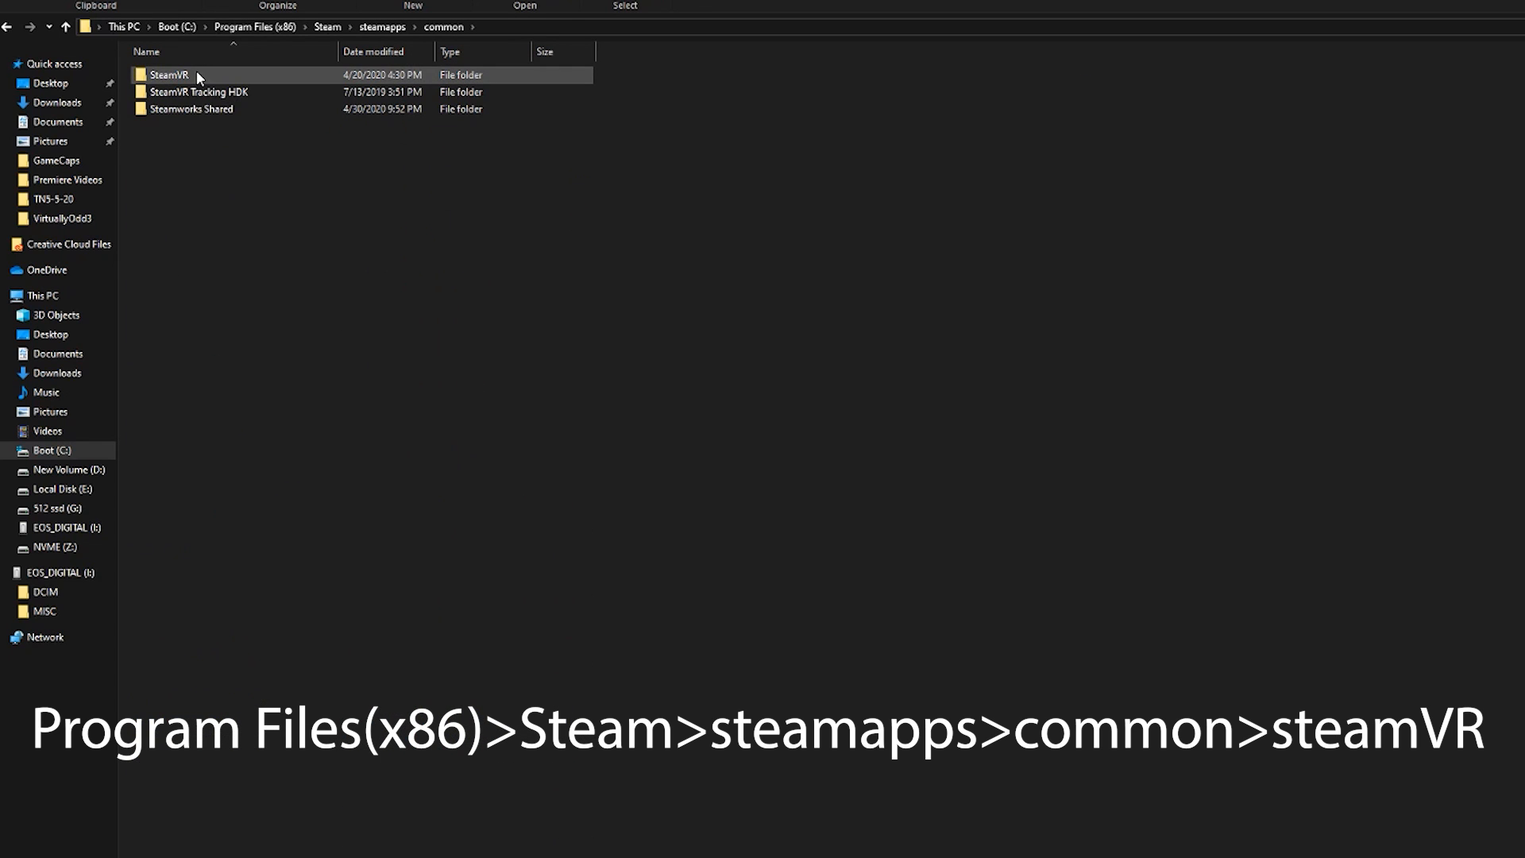
double_click(168, 75)
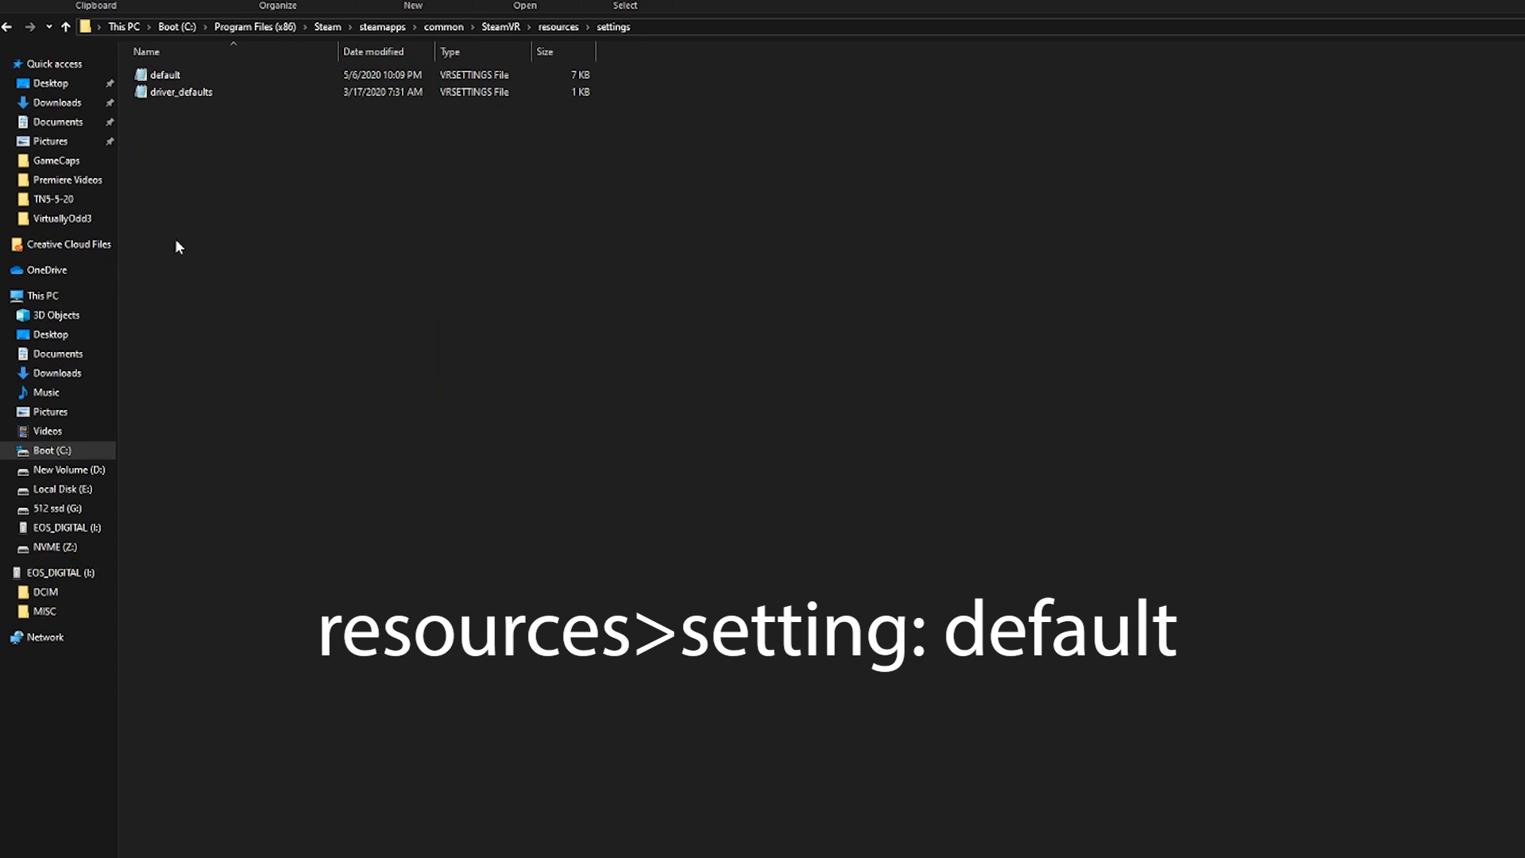
left_click(164, 75)
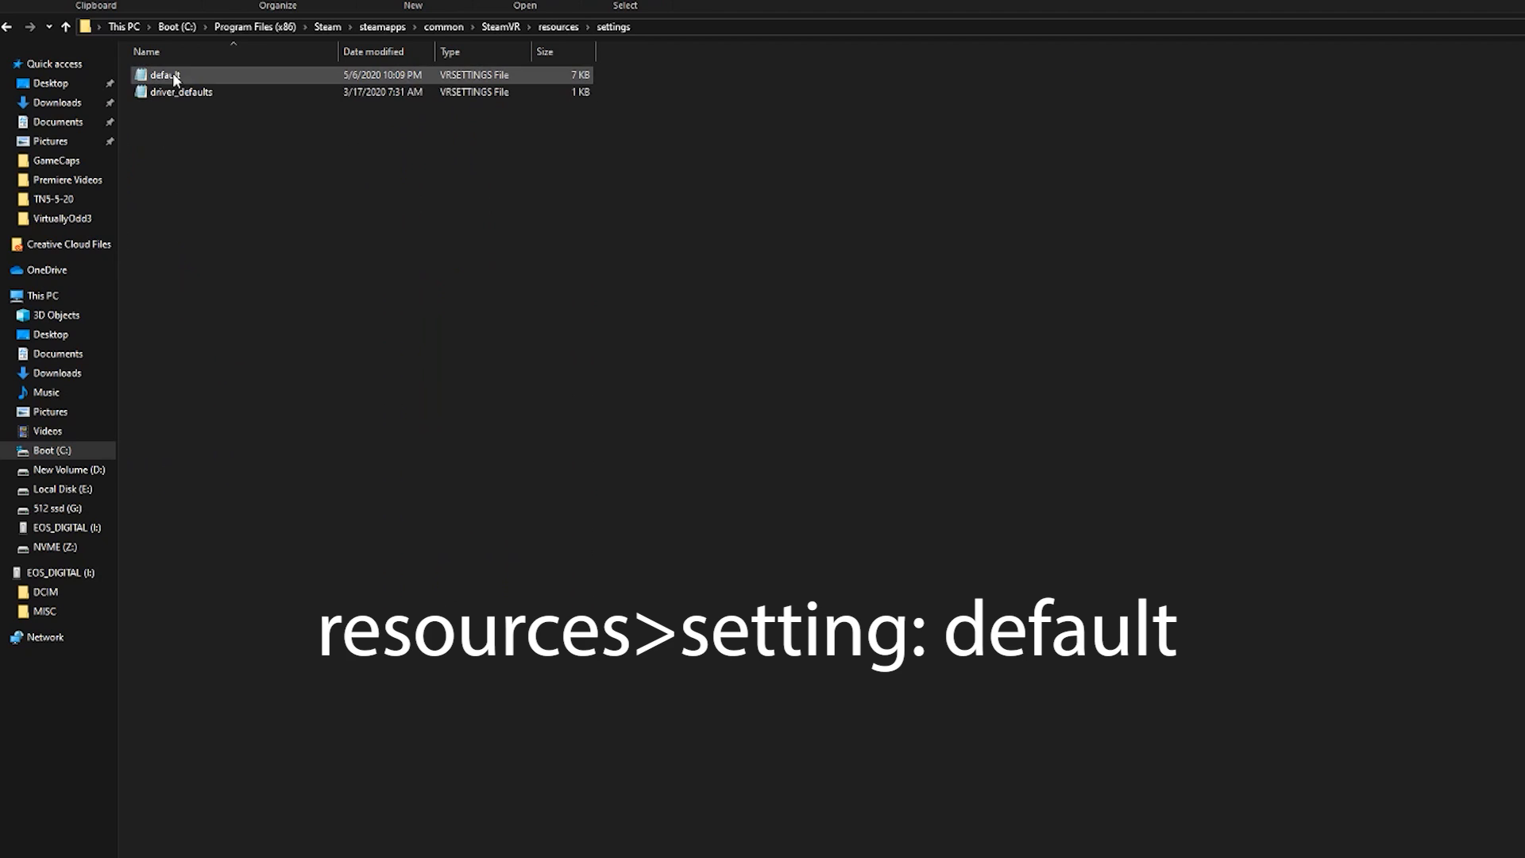
double_click(163, 75)
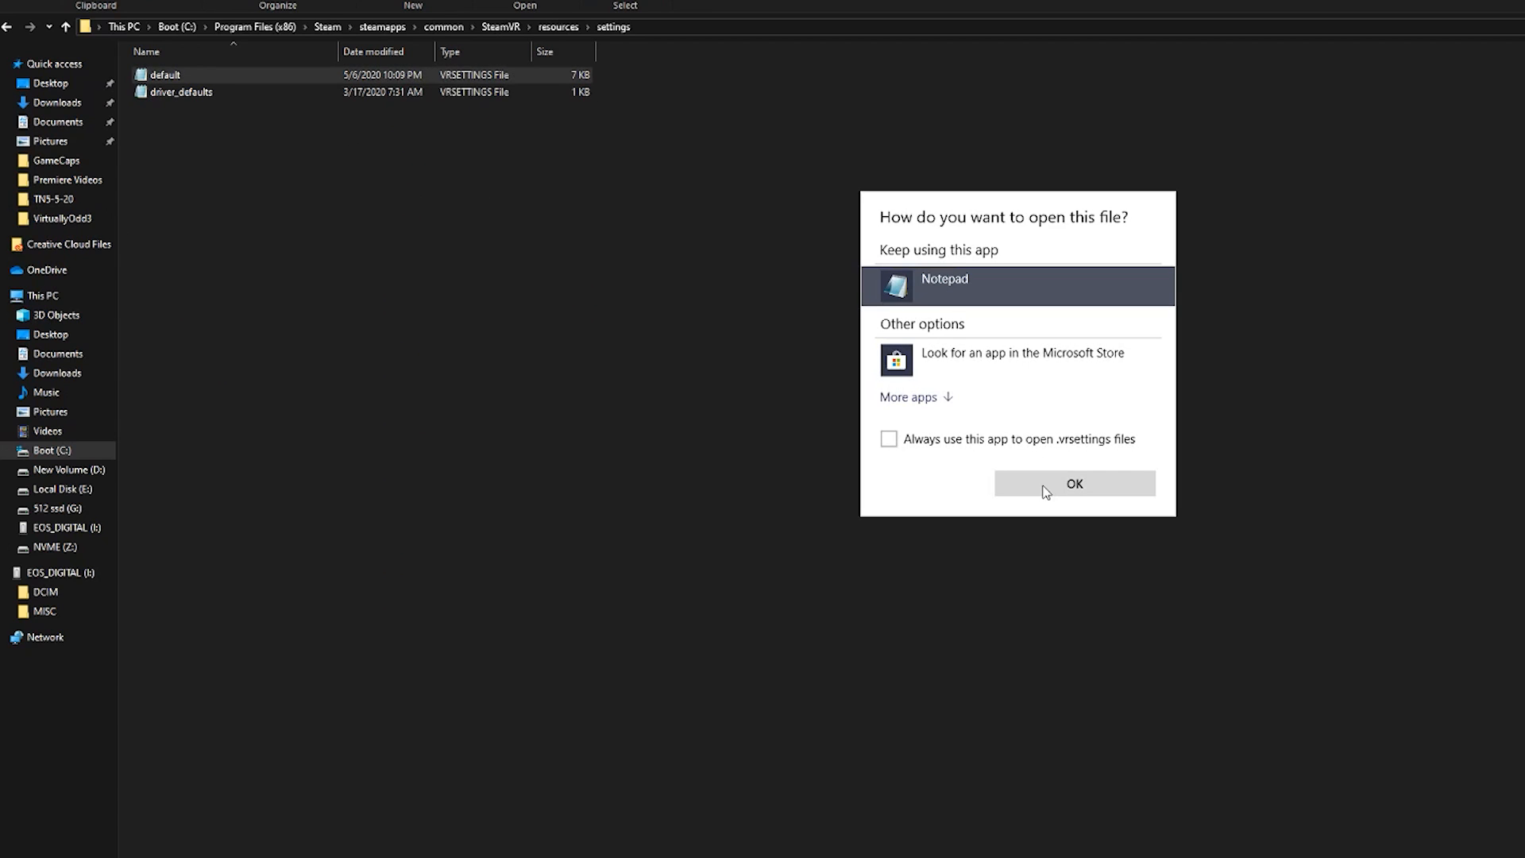
Step: Choose Notepad to open default.vrsettings
left_click(1073, 484)
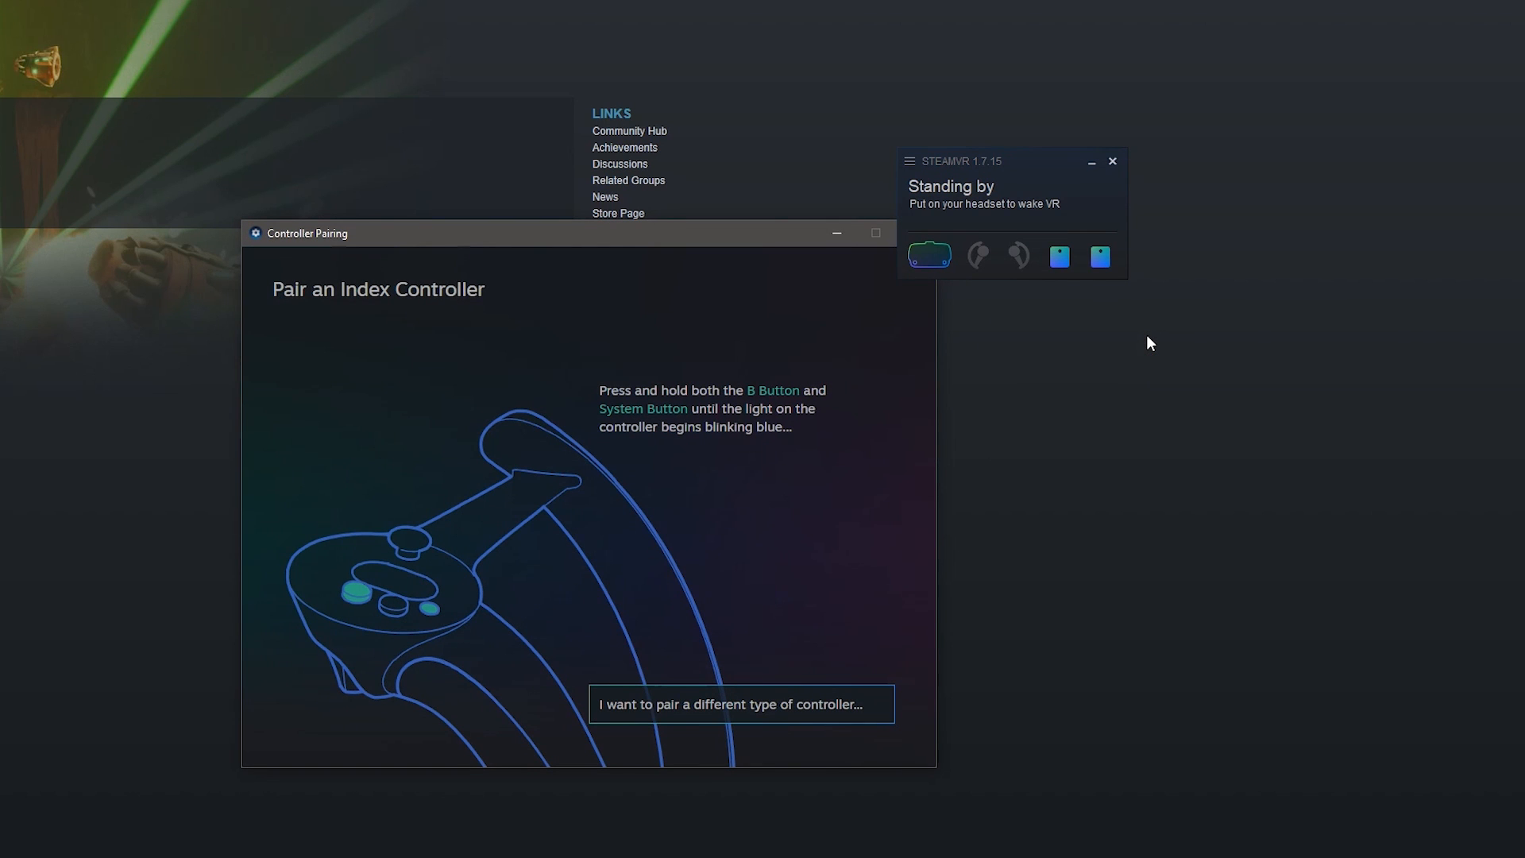
Step: Choose to pair a different type of controller, the HTC Vive Tracker
left_click(741, 703)
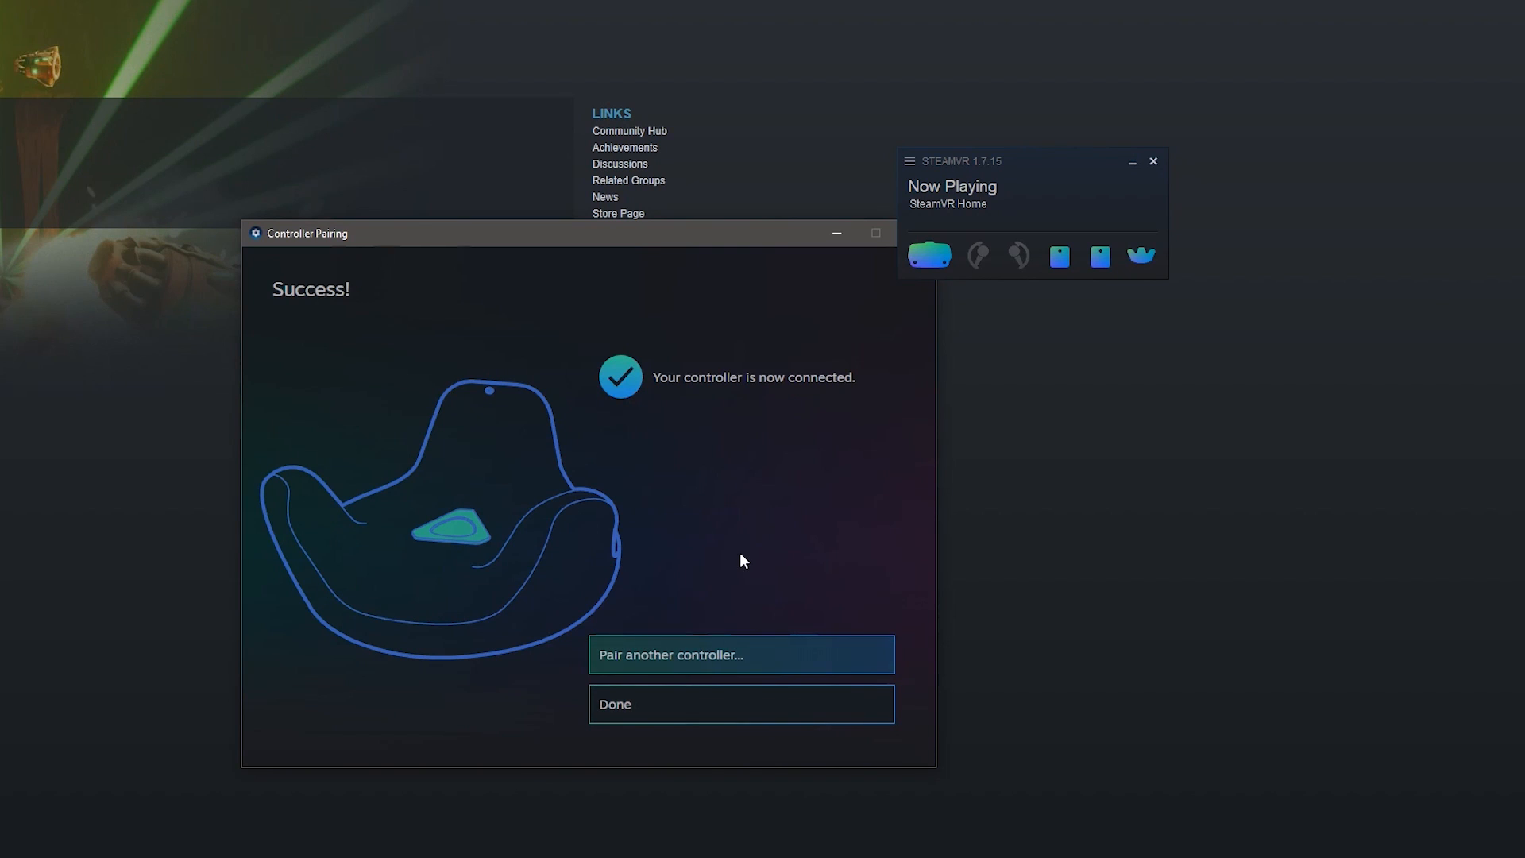
mouse_move(815, 406)
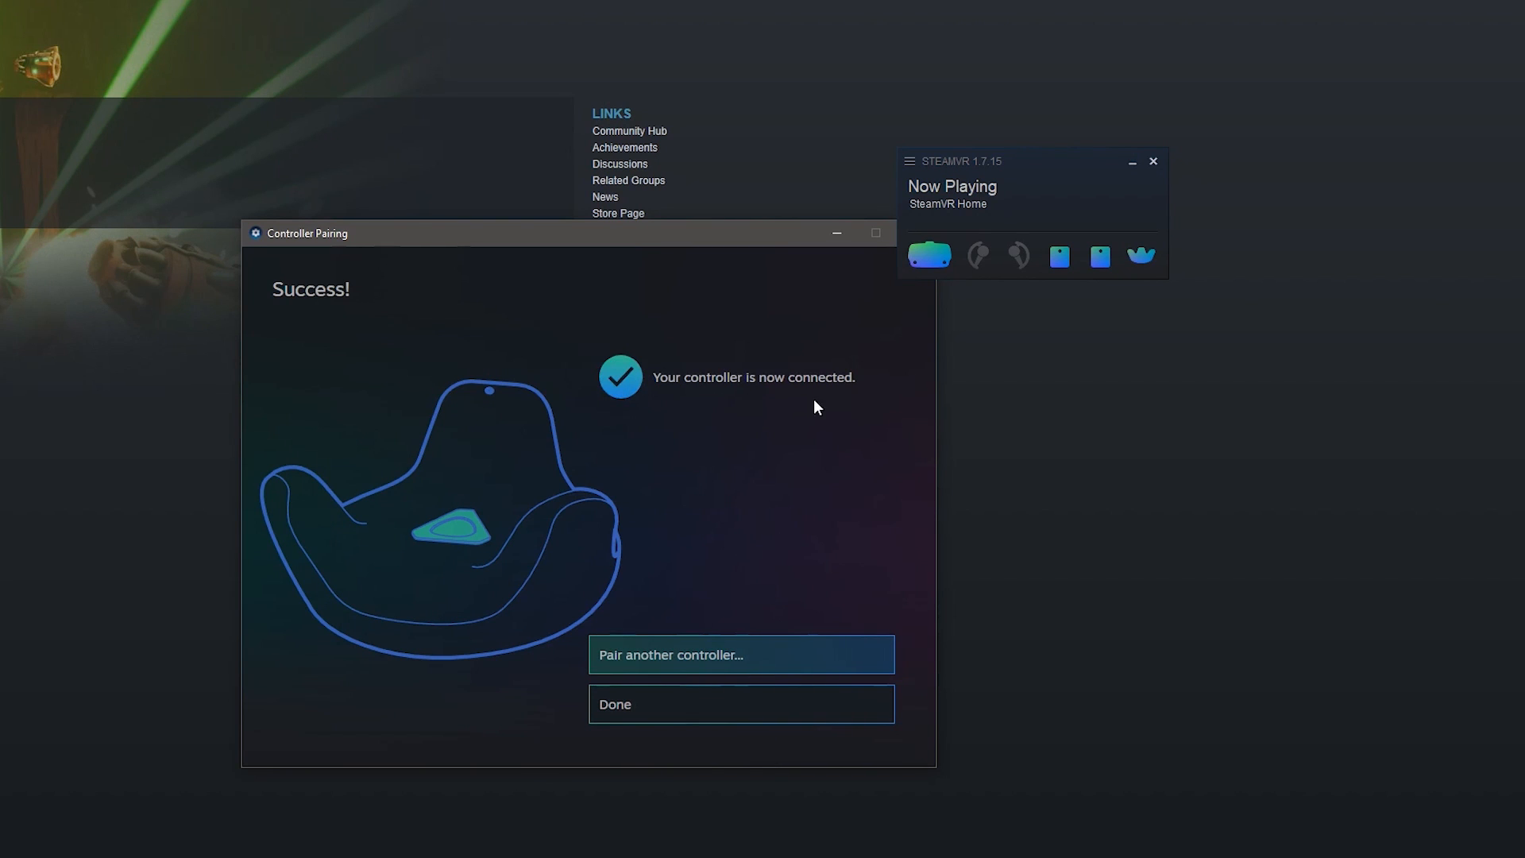
mouse_move(640, 667)
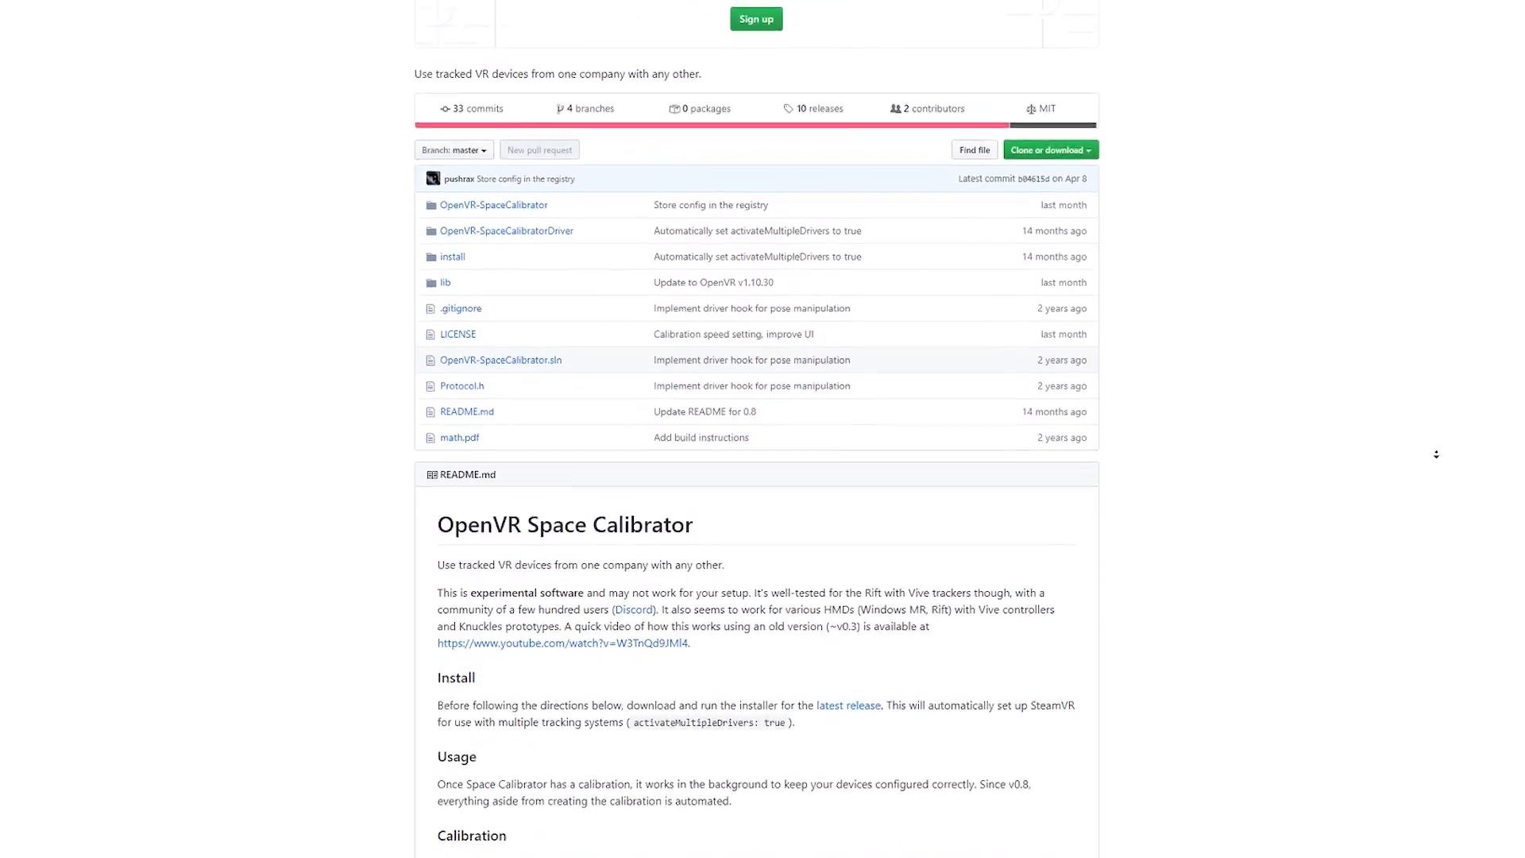
Step: Scroll to the README Install section and follow the 'latest release' link
scroll("down", 3)
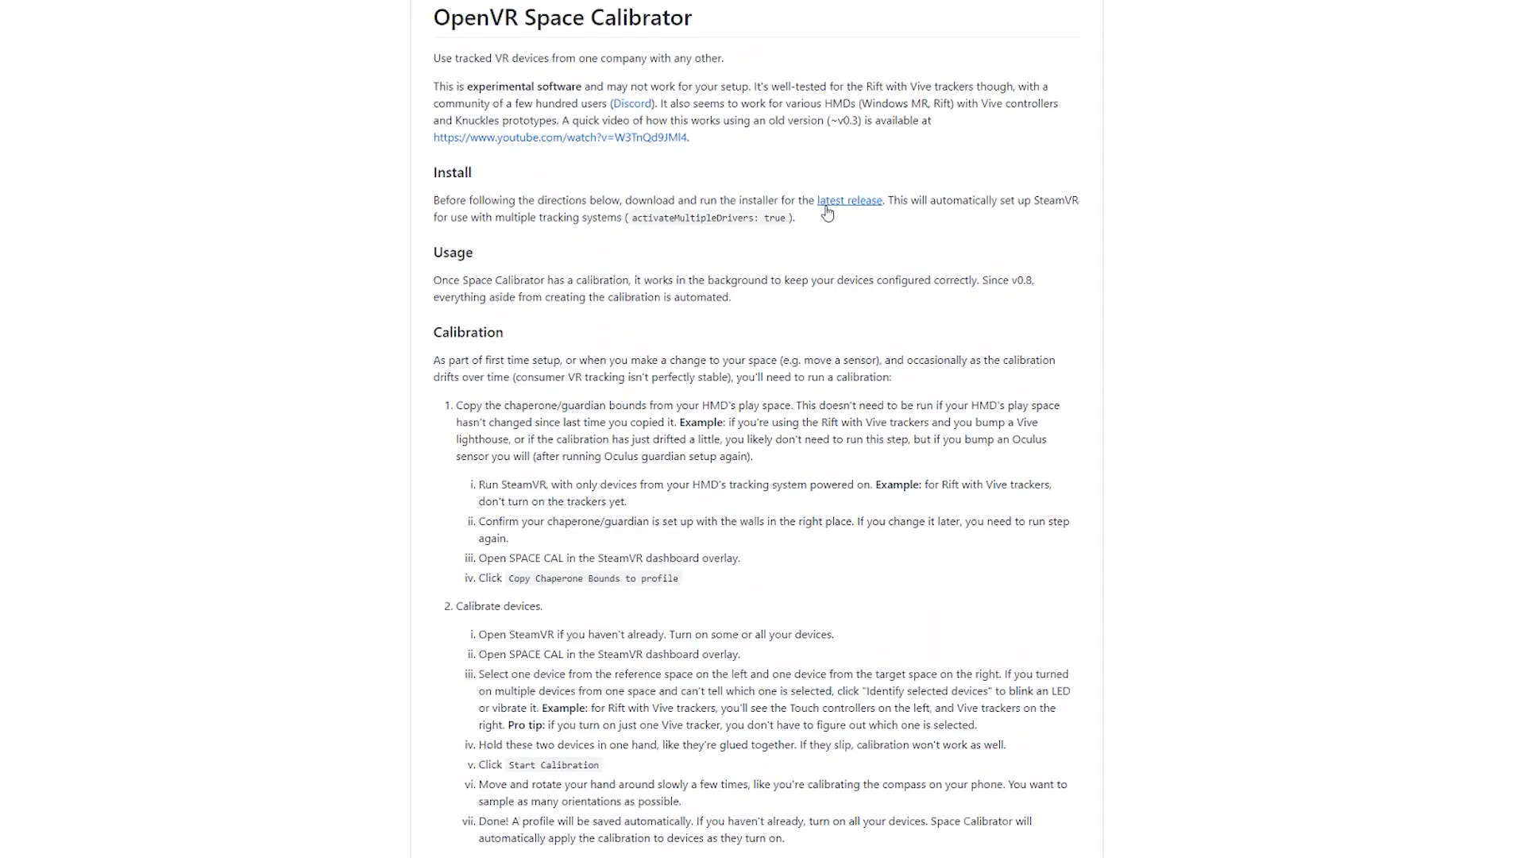
left_click(849, 200)
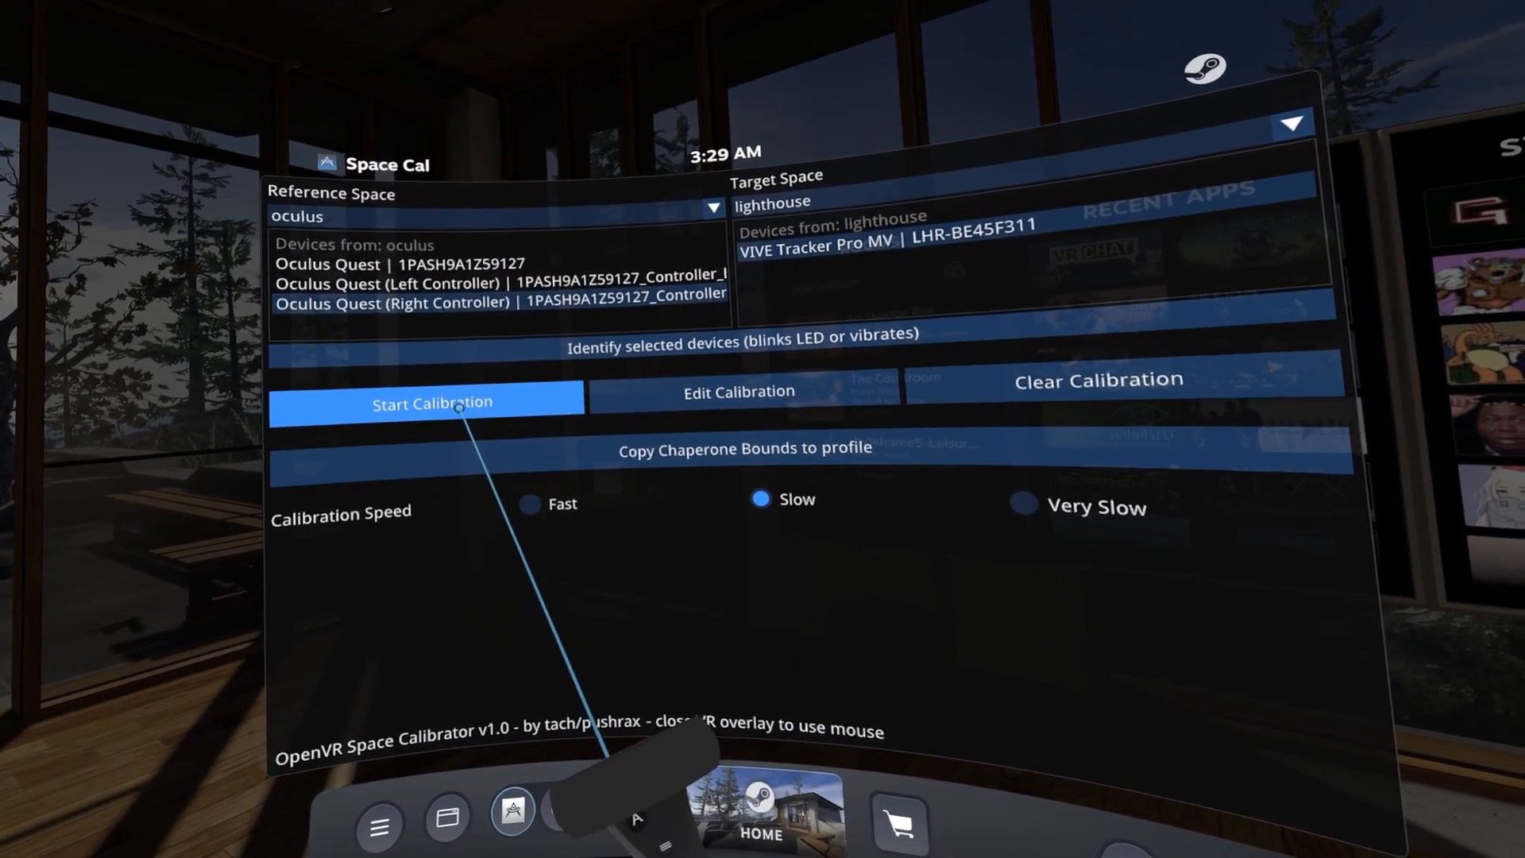
Step: Start calibrating the VIVE tracker against the Oculus right controller
left_click(430, 402)
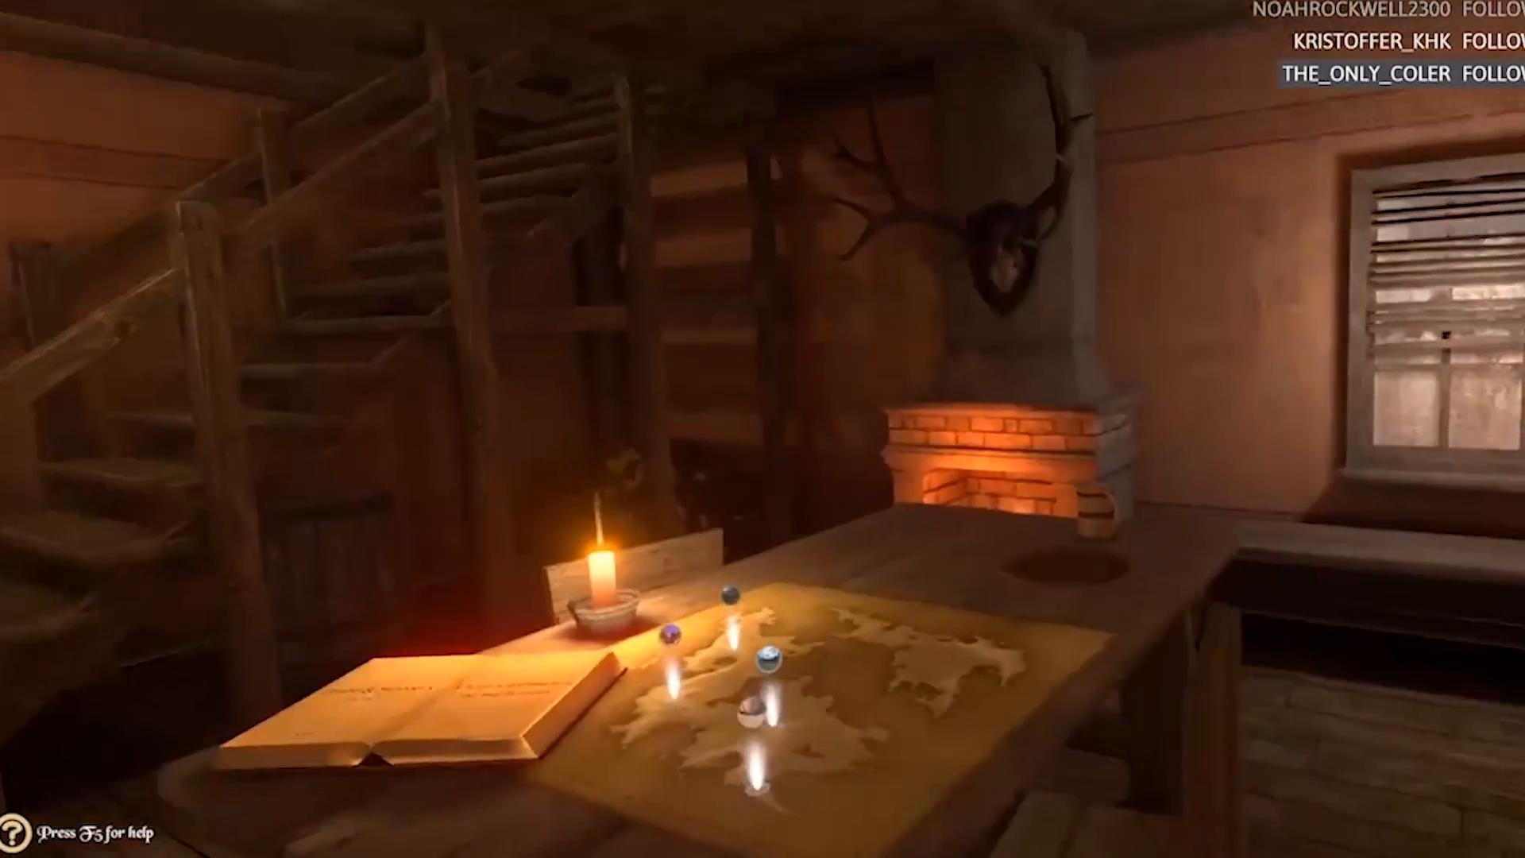
mouse_move(763, 429)
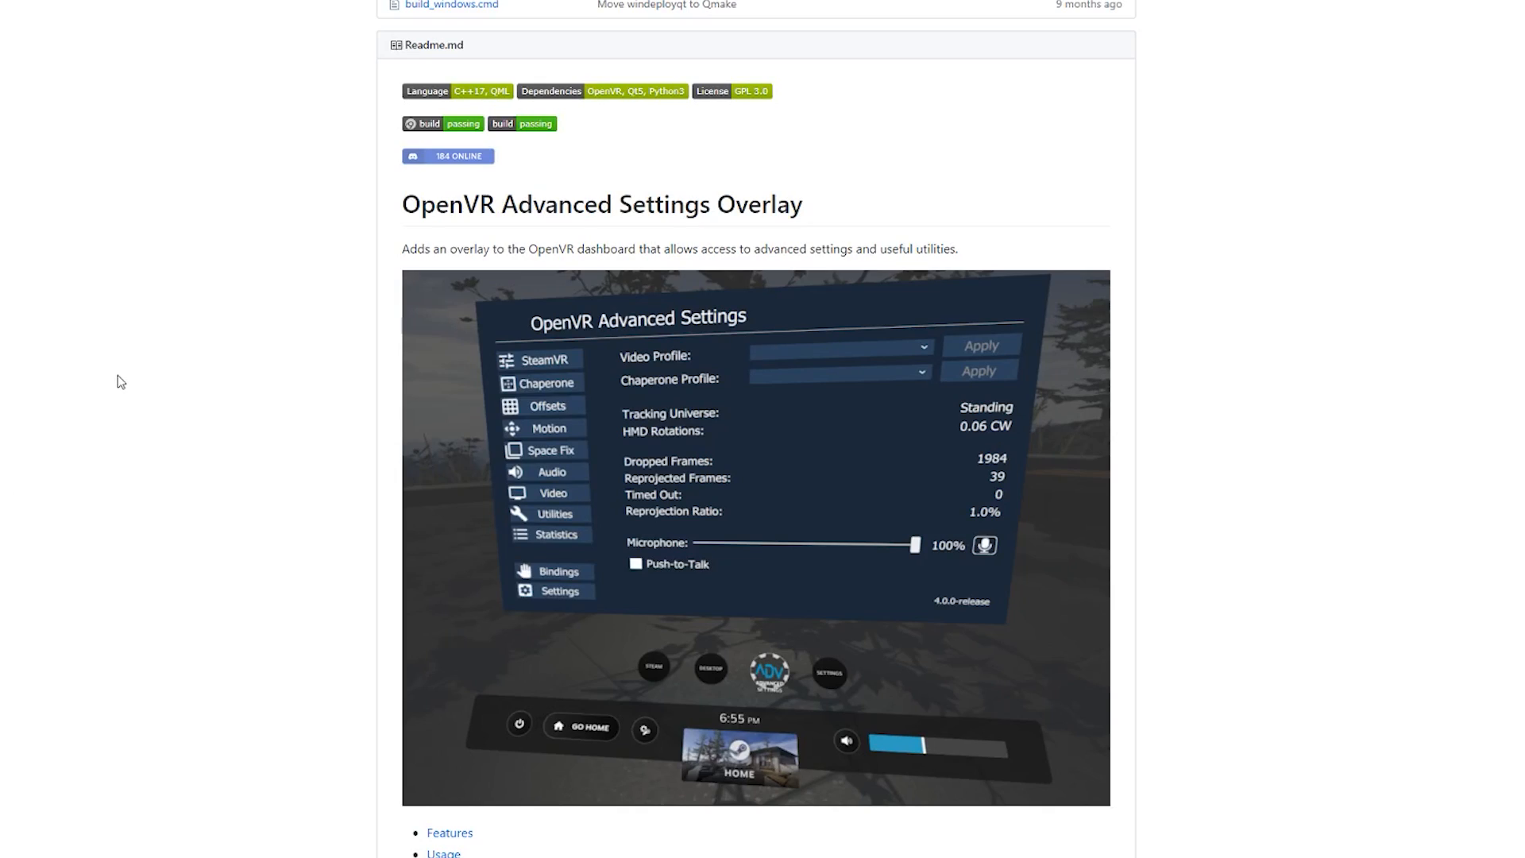
scroll("down", 3)
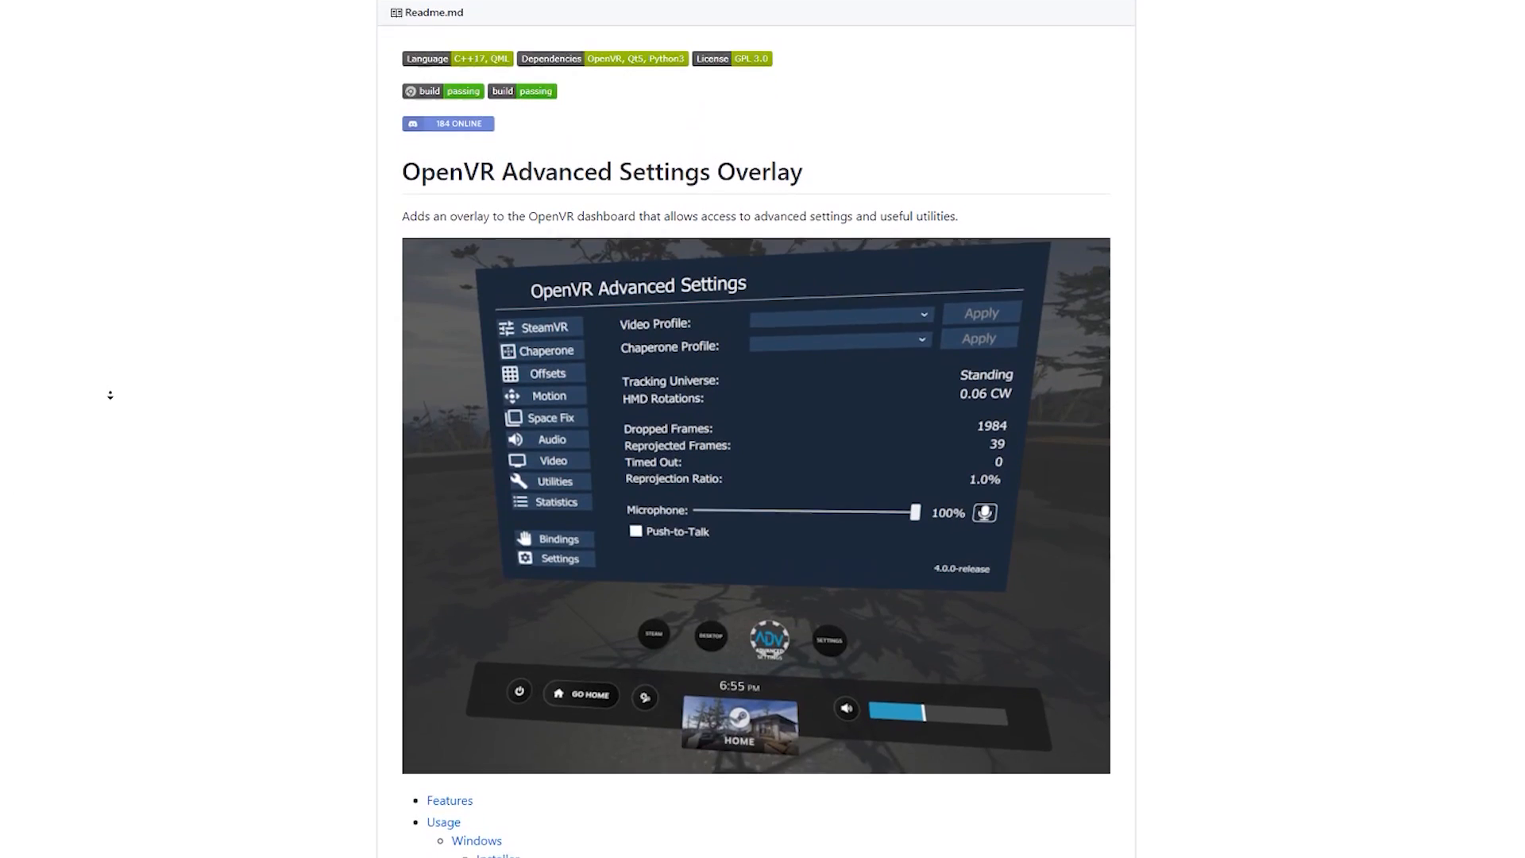
scroll("down", 3)
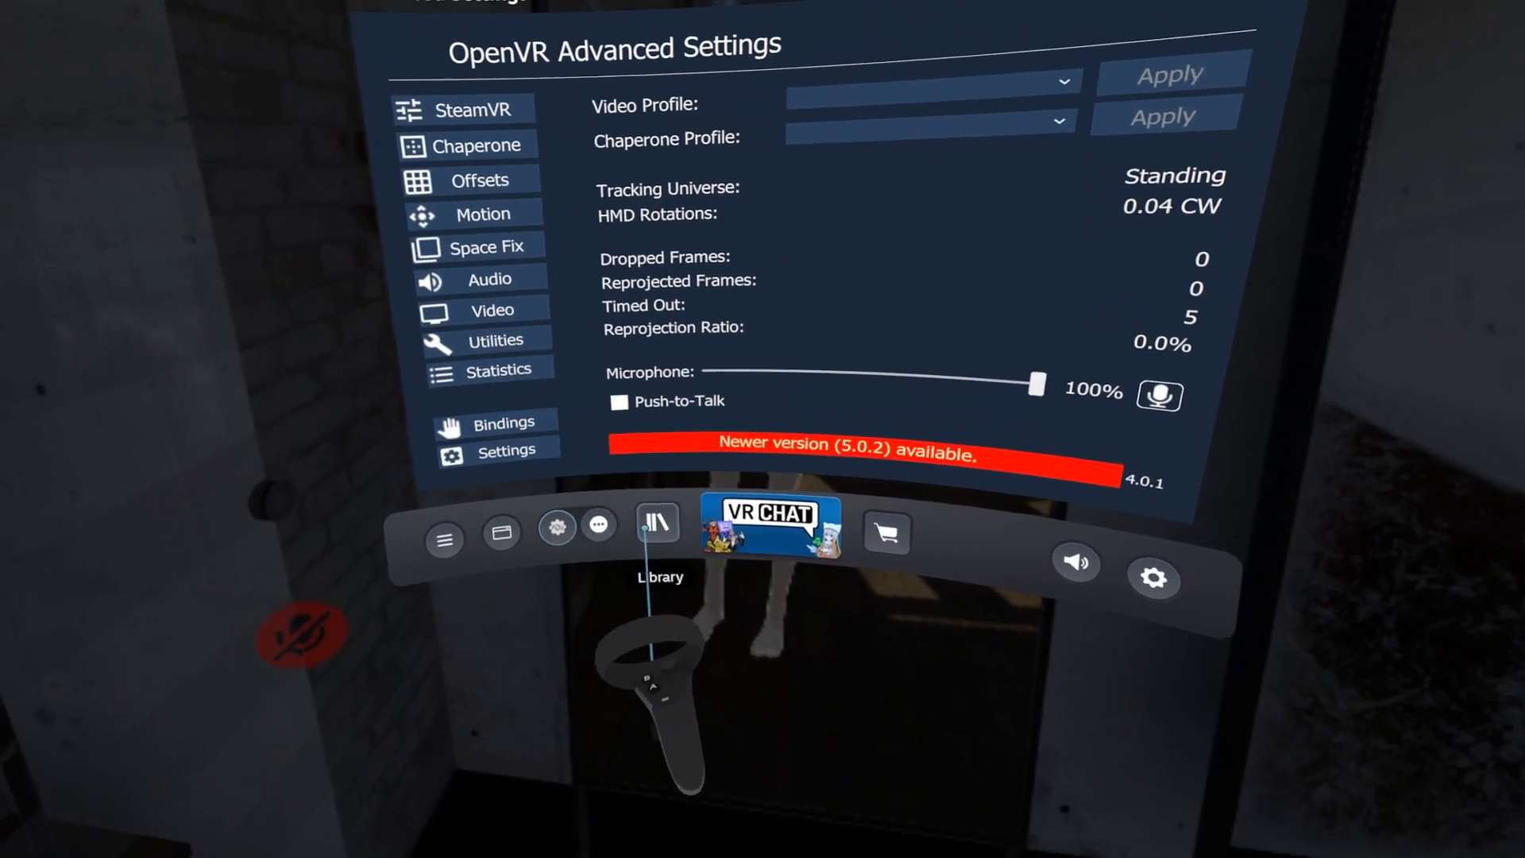
Step: In Bindings, add a button-mode binding giving the left X button a Space Drag action
left_click(505, 423)
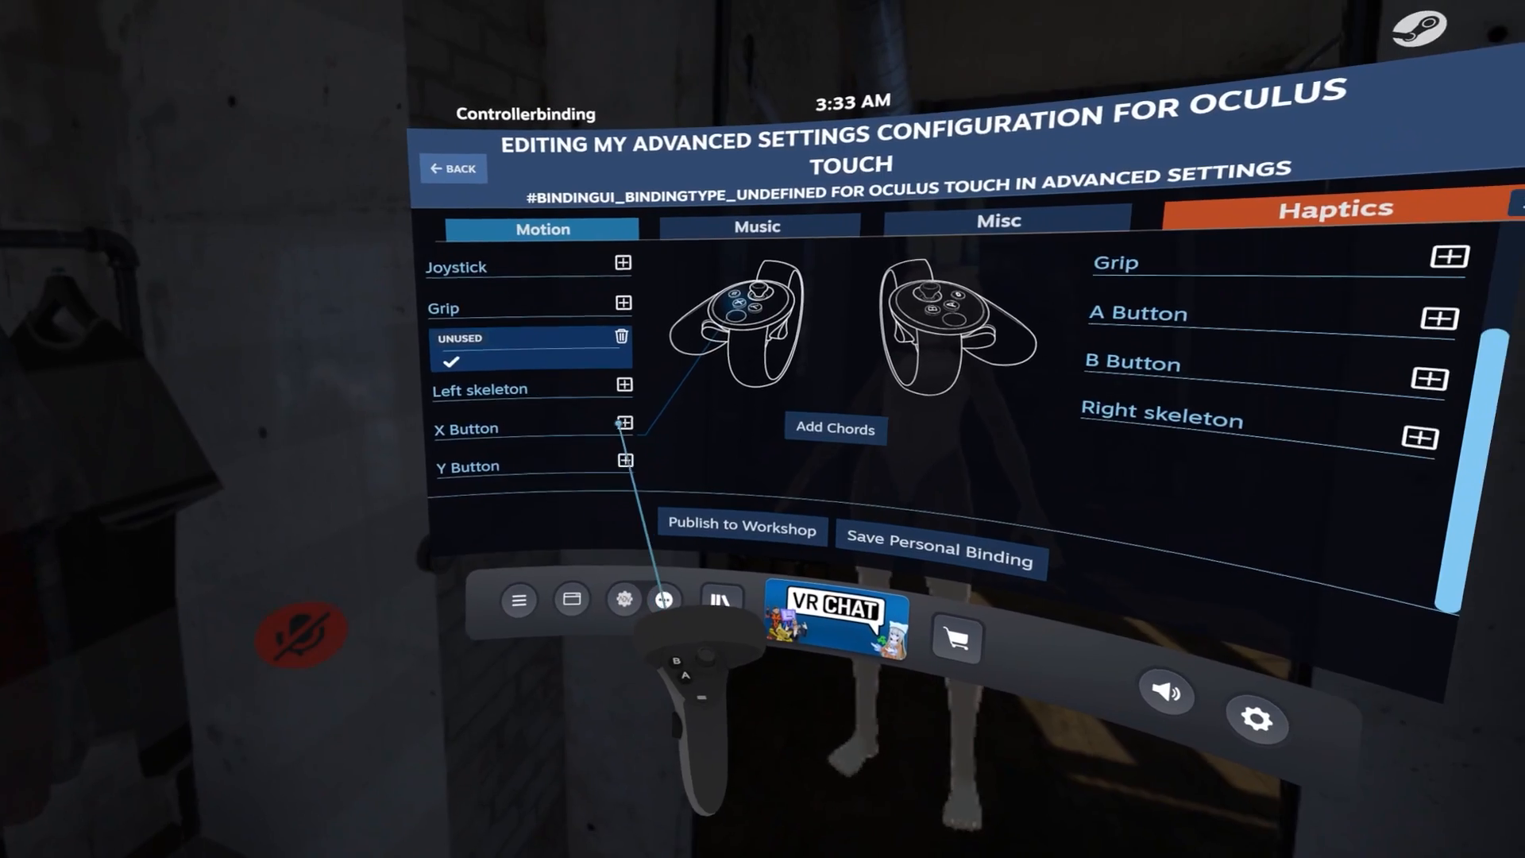
left_click(621, 422)
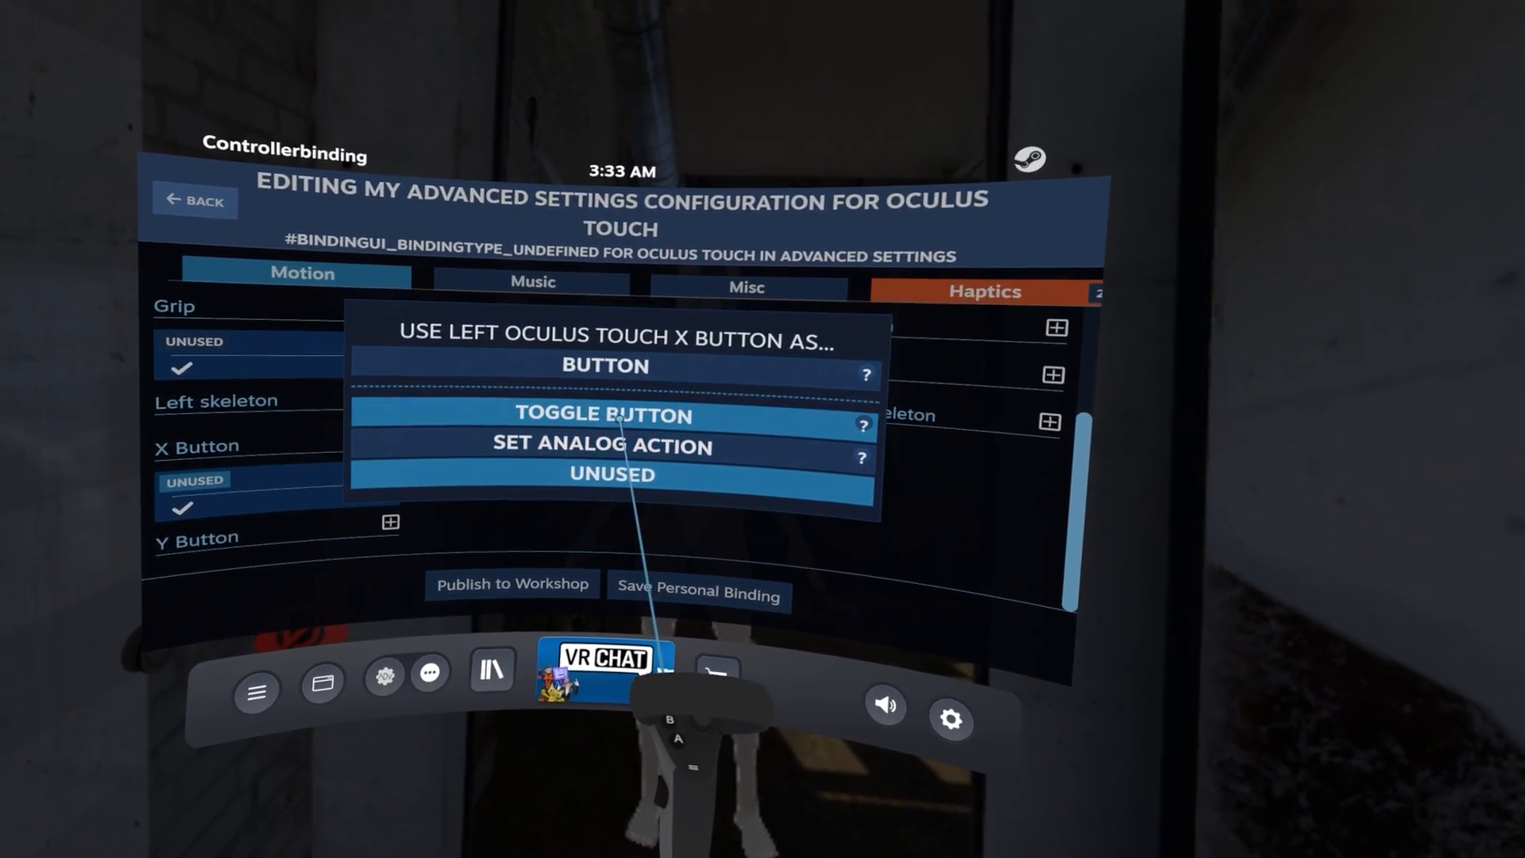
left_click(603, 416)
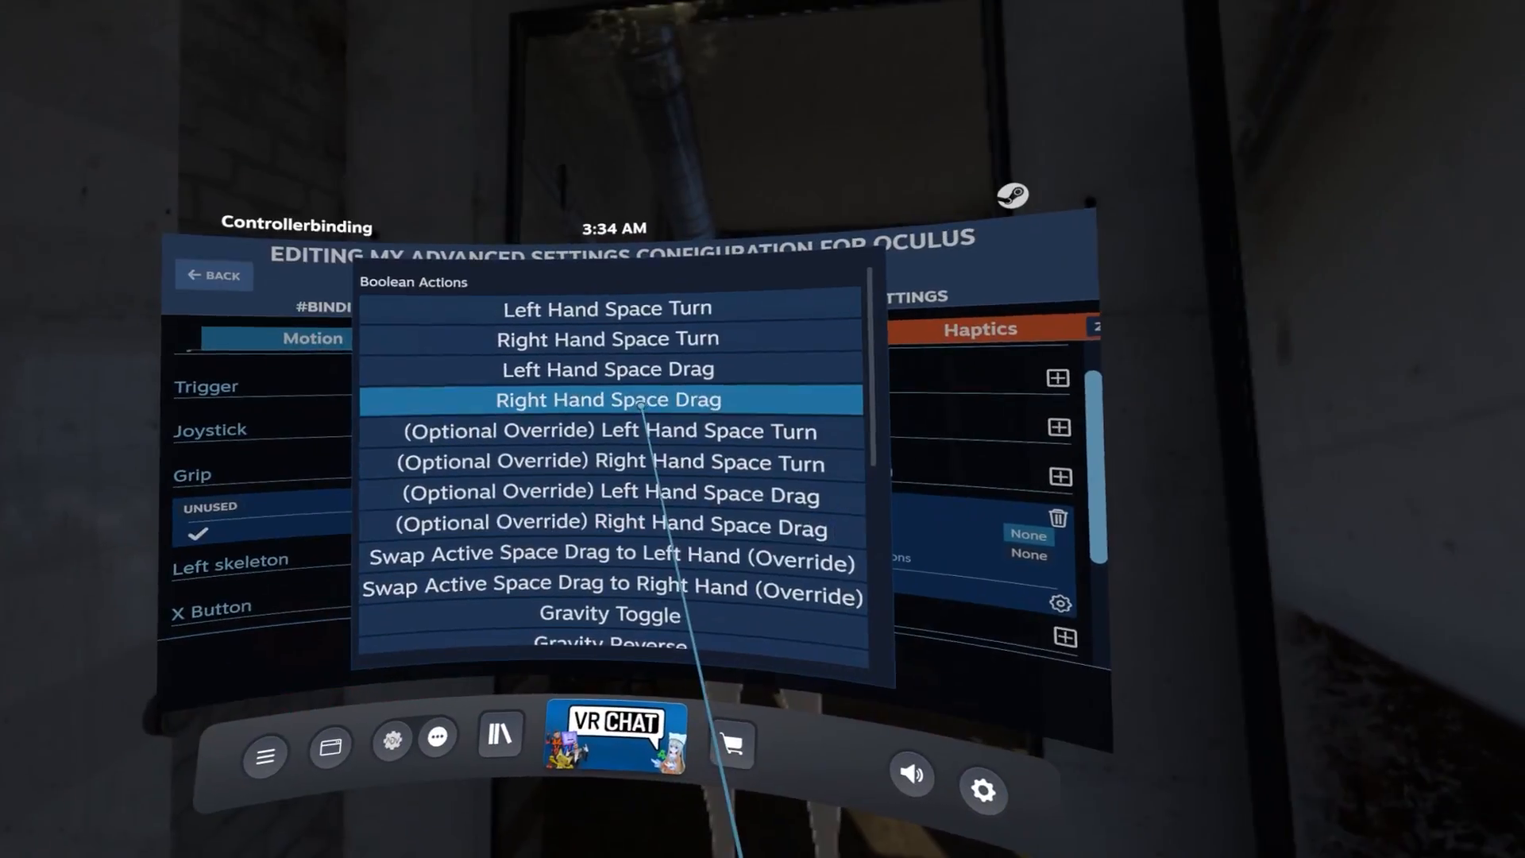
left_click(608, 399)
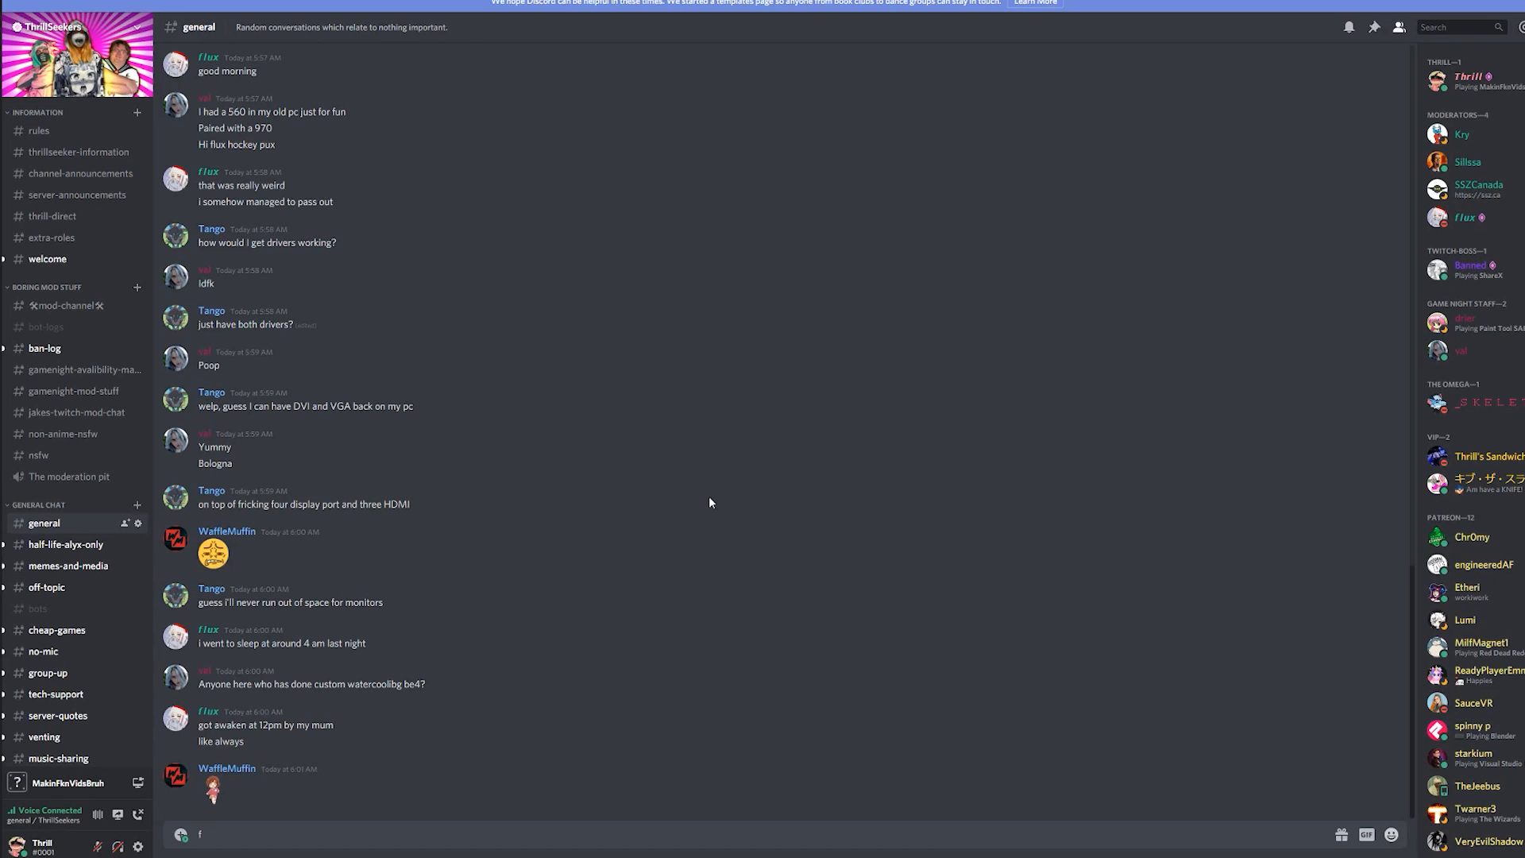
mouse_move(454, 374)
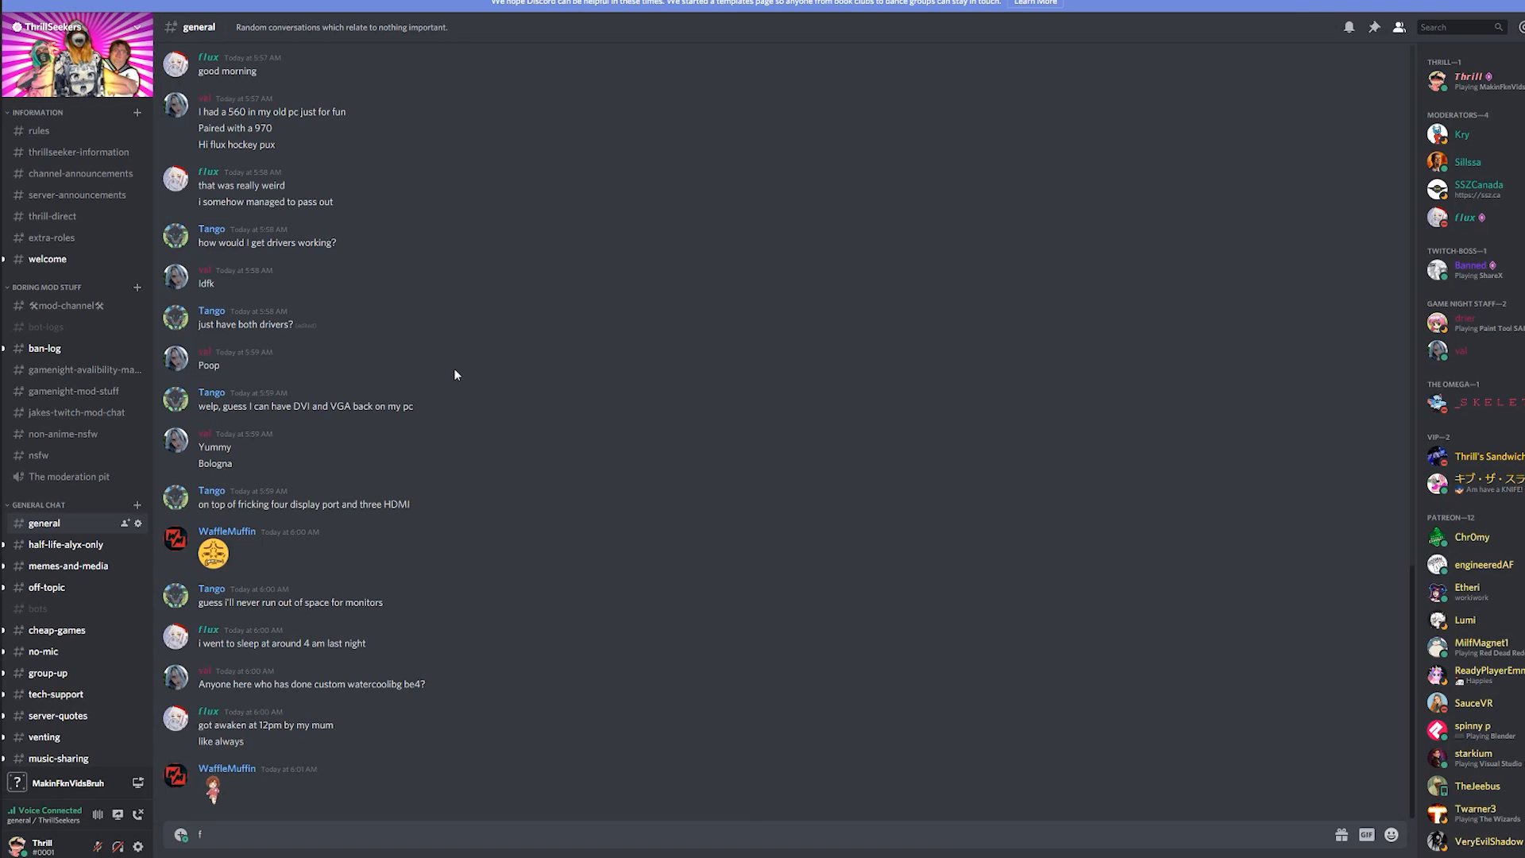
mouse_move(304, 491)
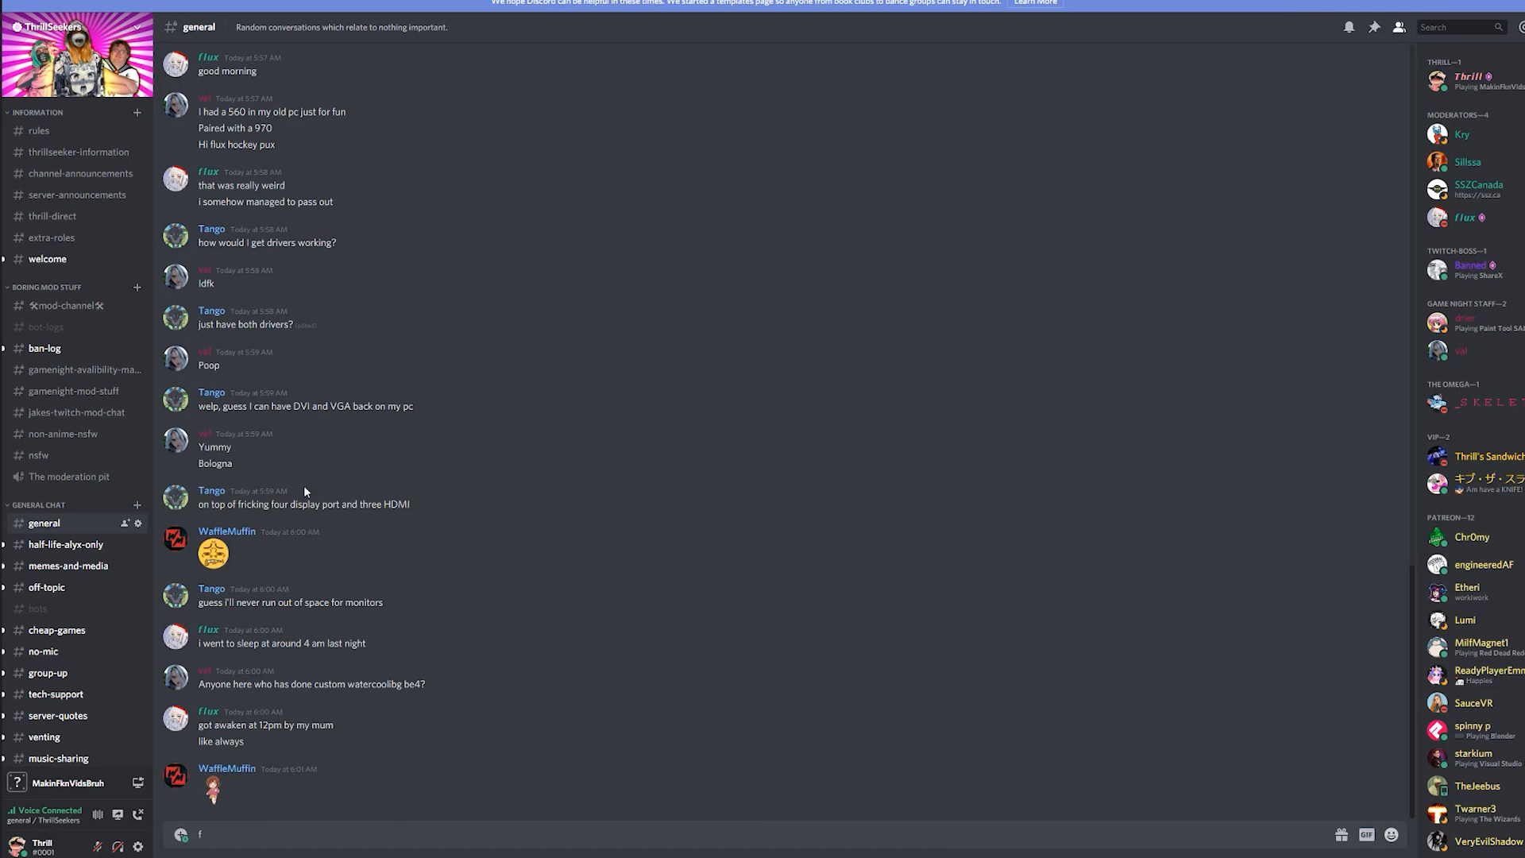
scroll("down", 3)
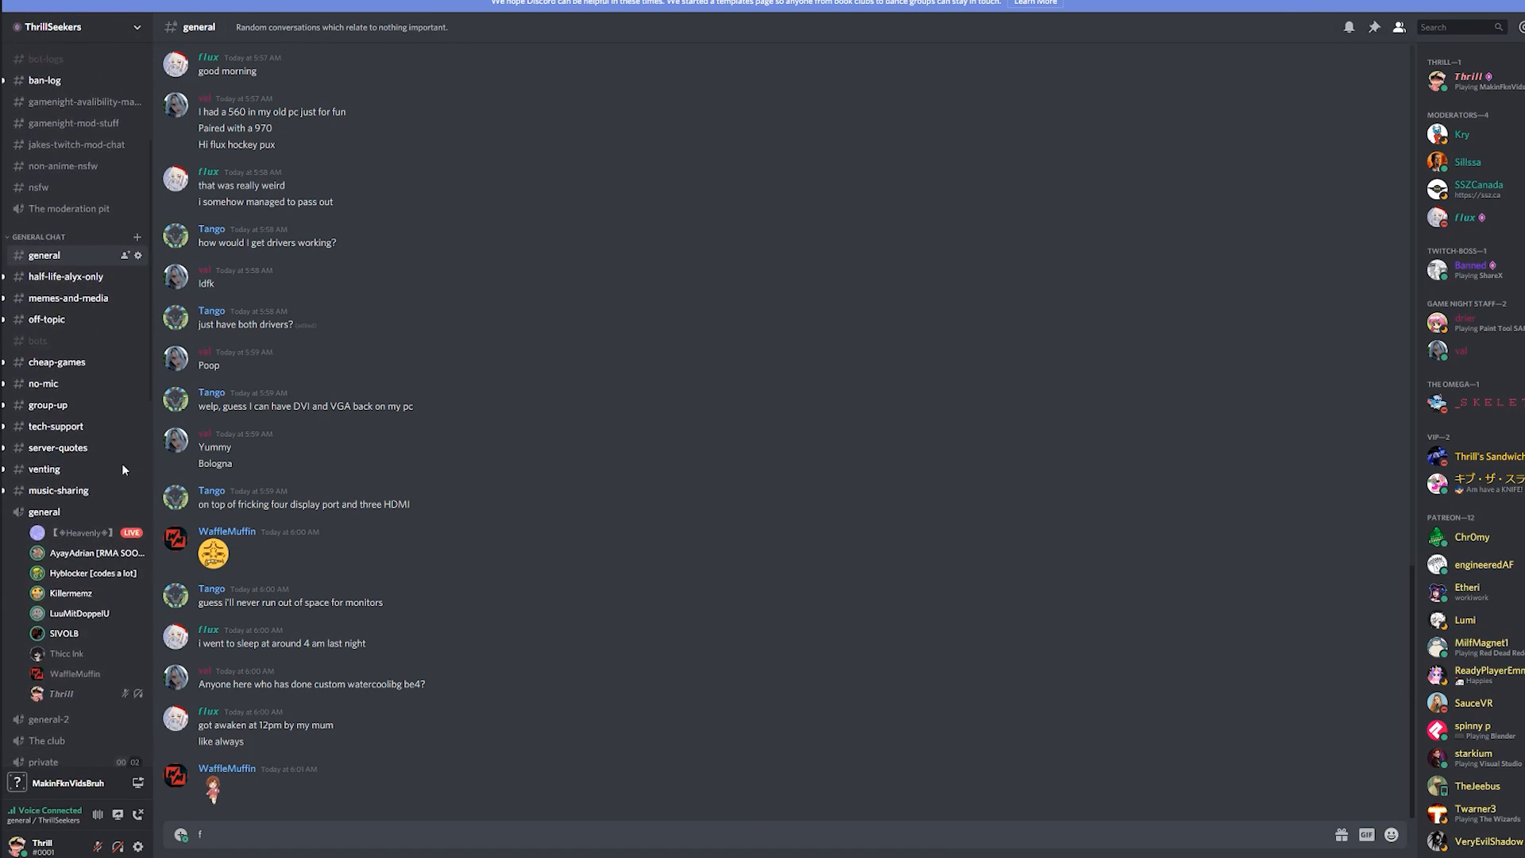